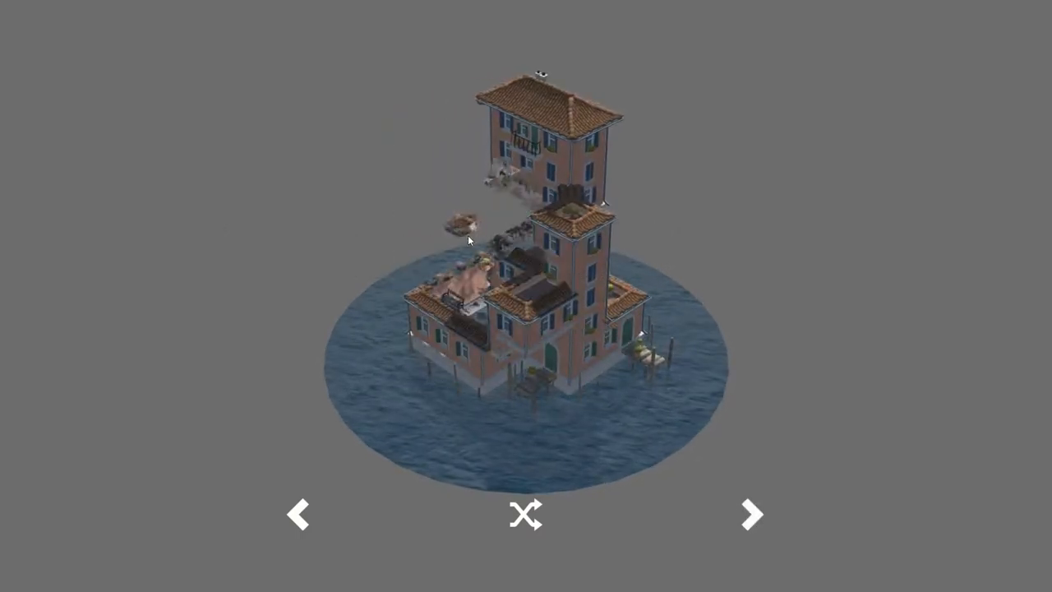
Cycle through seven random house layouts with the next-arrow and shuffle buttons.
left_click(750, 514)
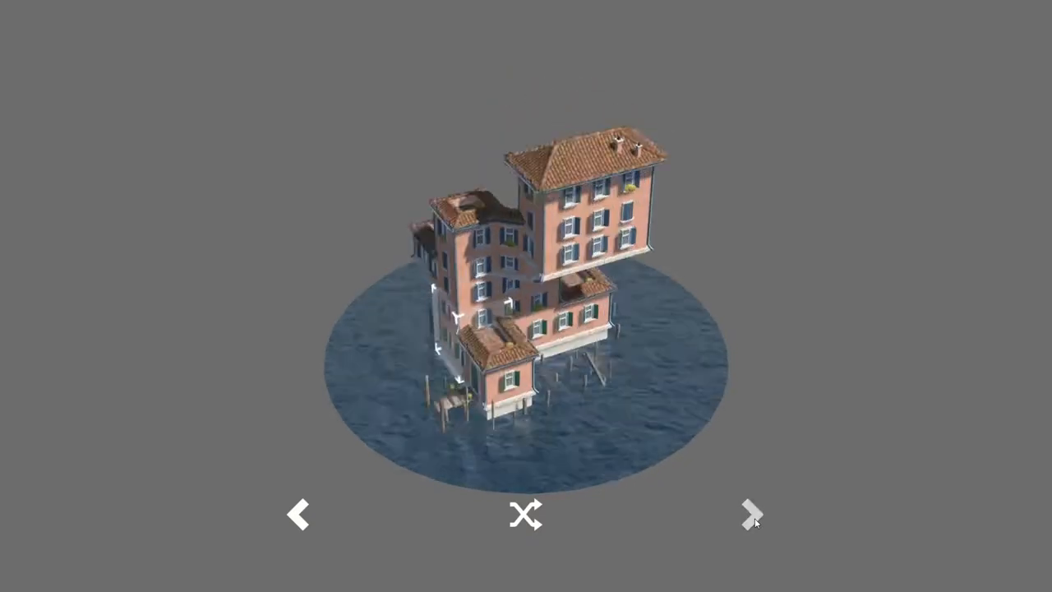
left_click(750, 513)
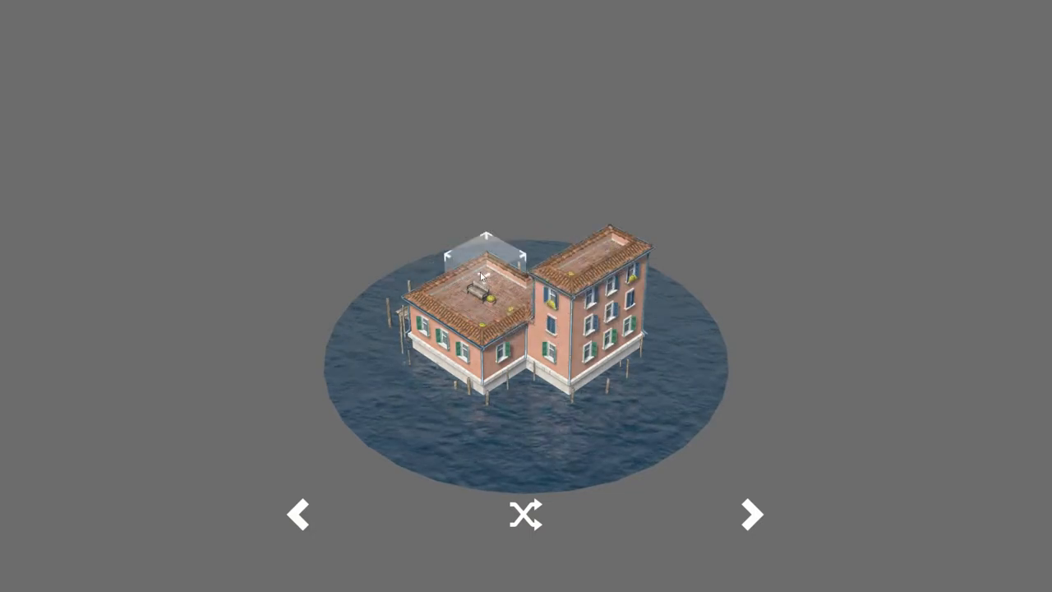
left_click(526, 515)
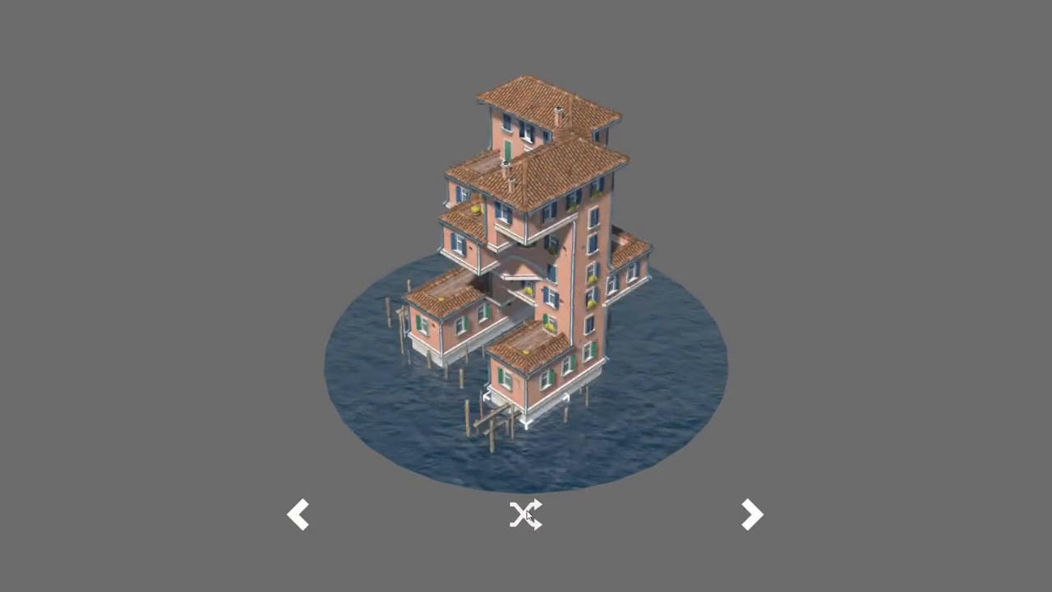
left_click(750, 513)
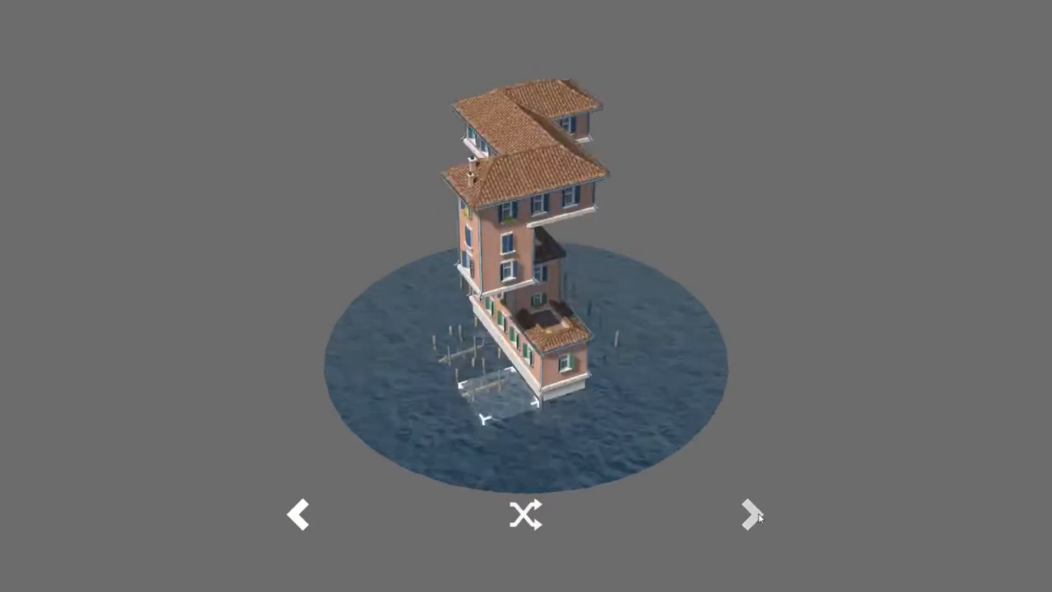
left_click(526, 514)
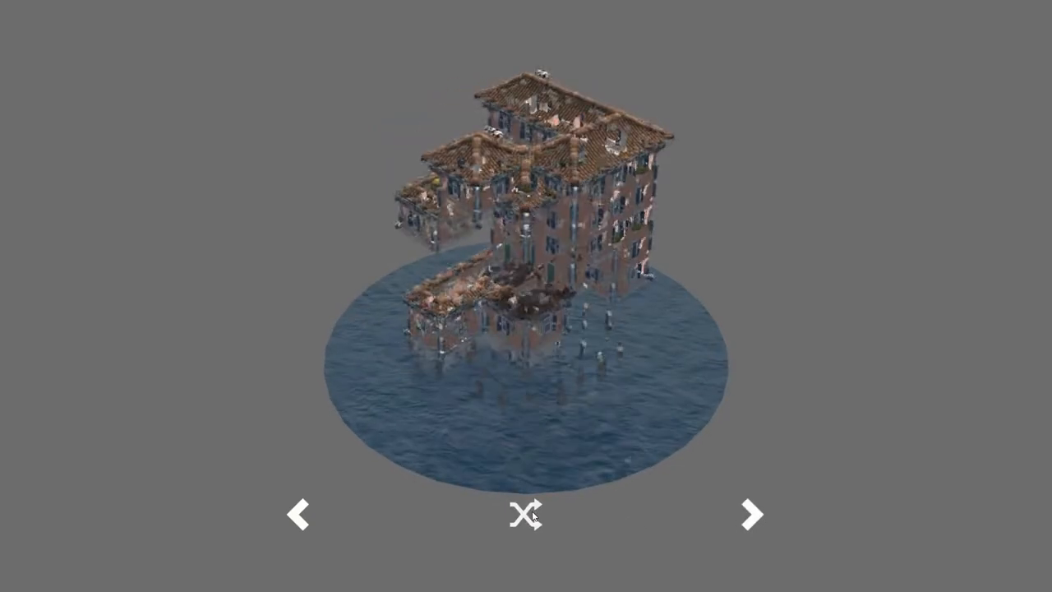
left_click(750, 515)
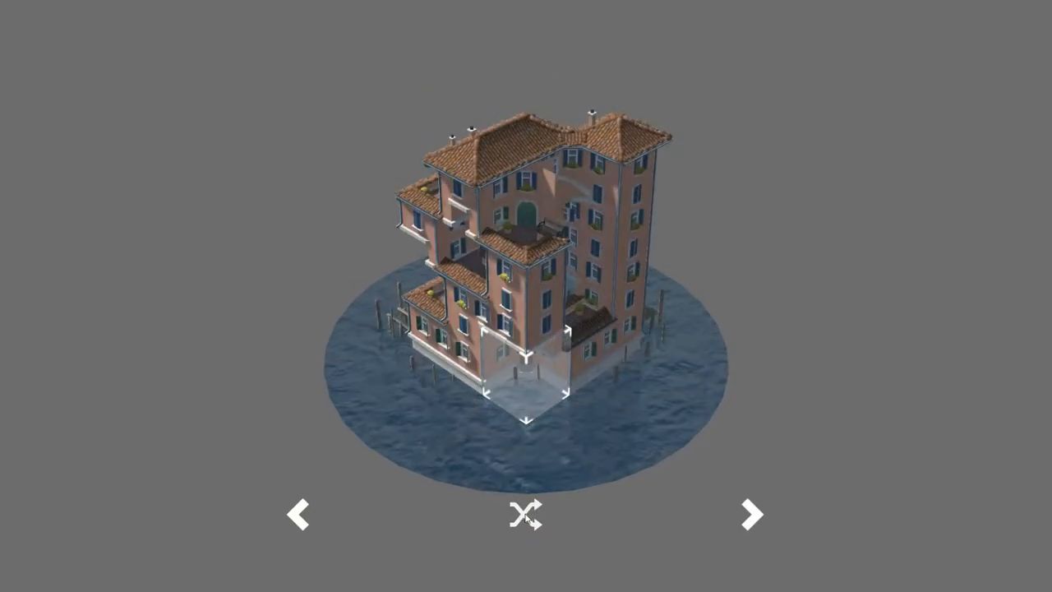
left_click(525, 514)
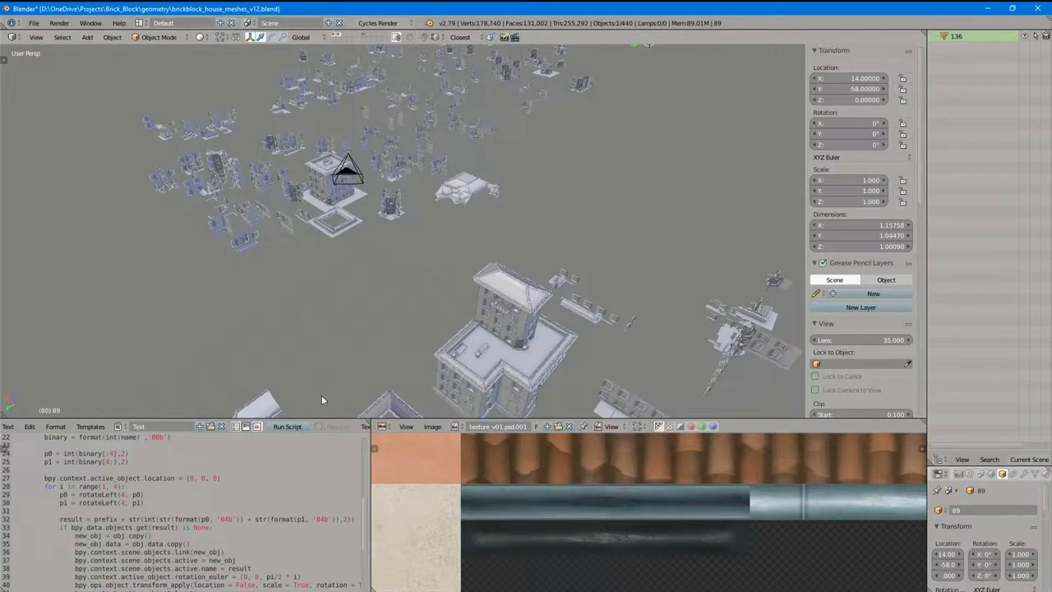
mouse_move(385, 294)
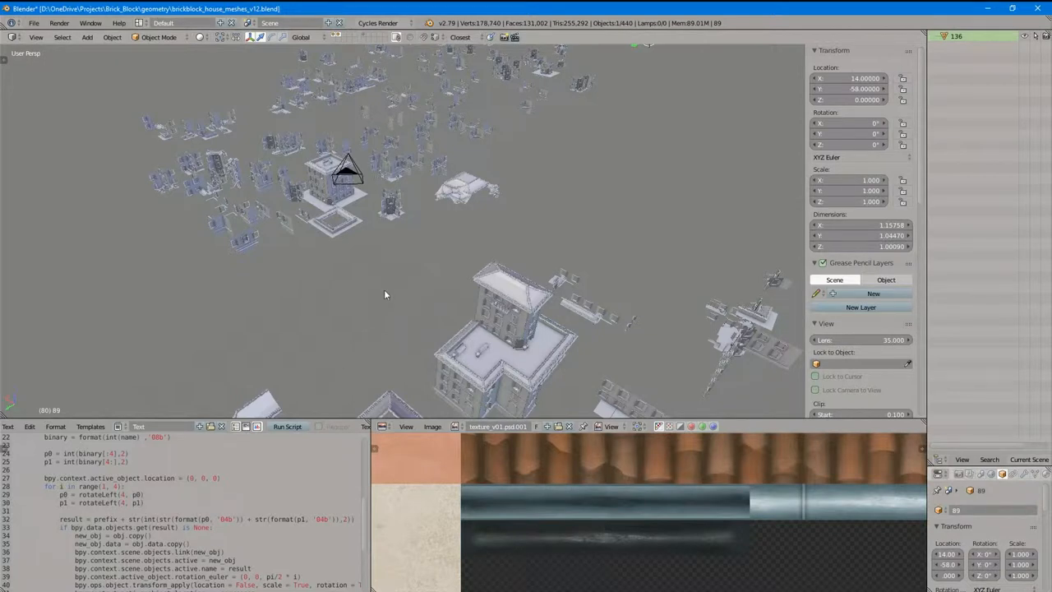
mouse_move(353, 261)
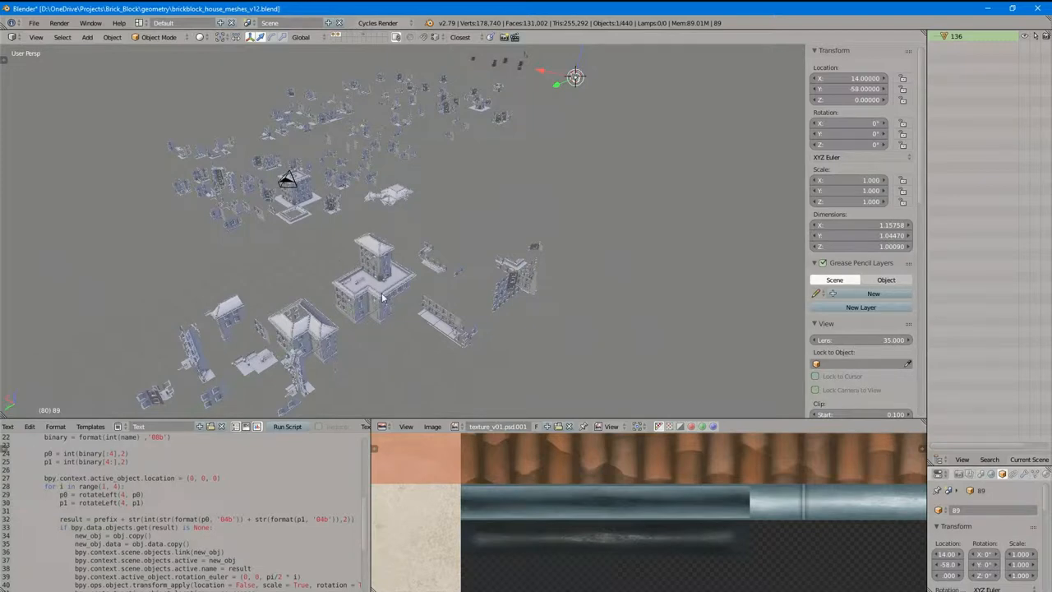
left_click(374, 296)
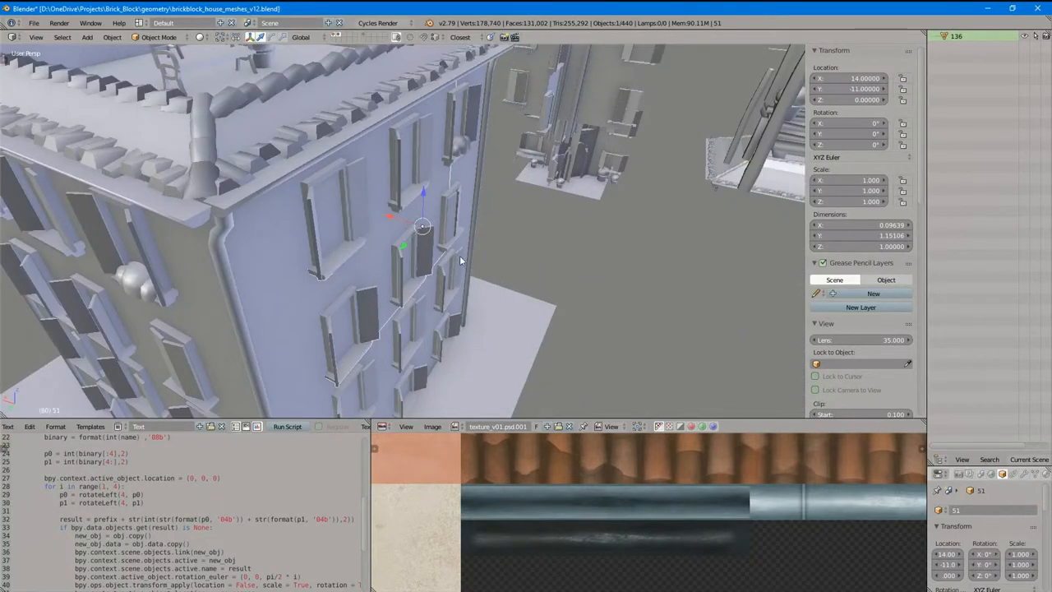
Orbit to face the house facade and switch the viewport to Material shading.
left_click_drag(460, 255, 505, 168)
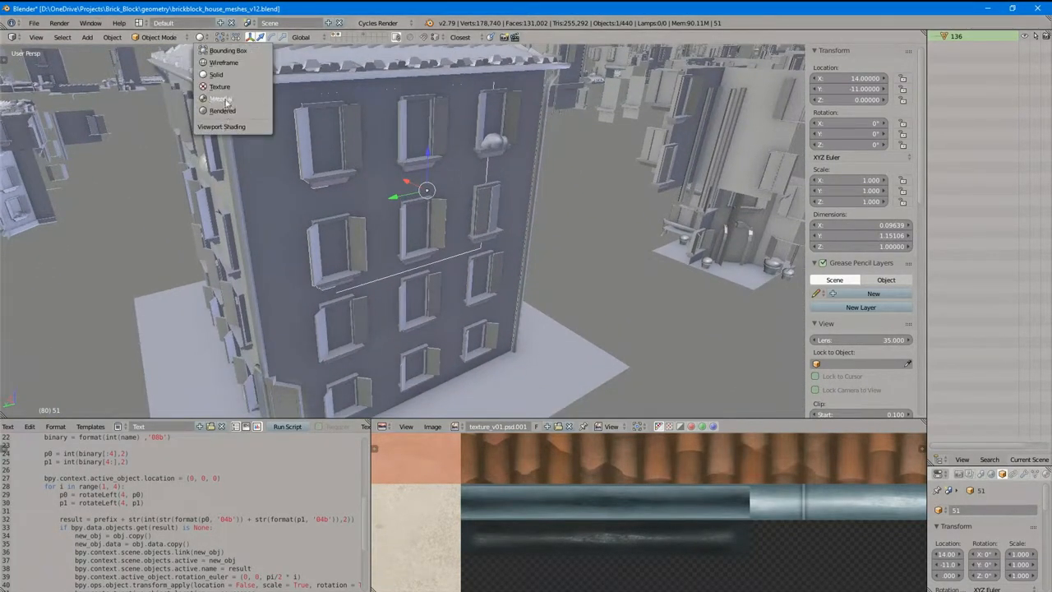
left_click(218, 99)
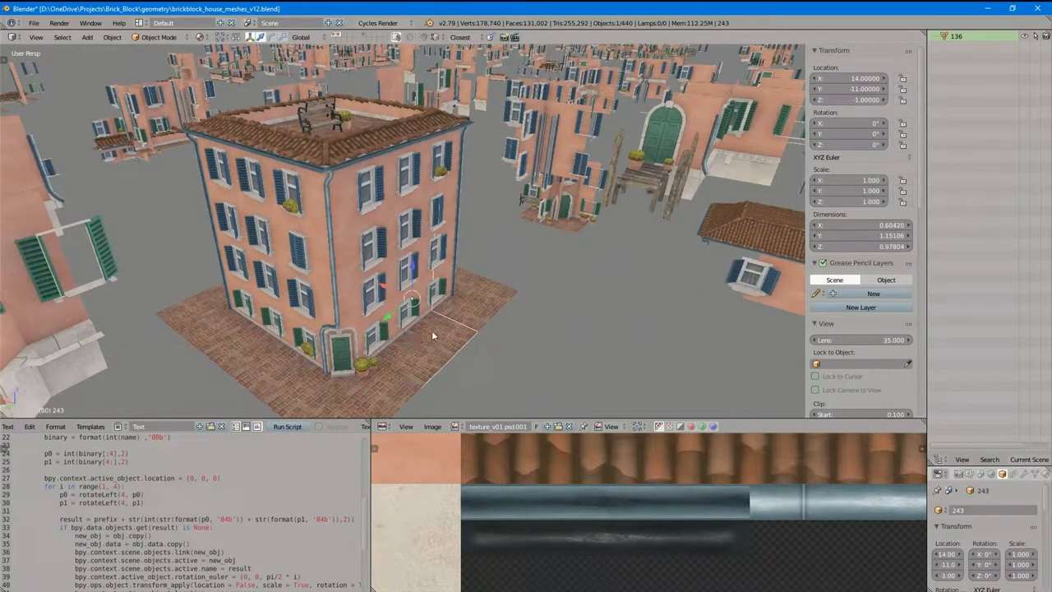
mouse_move(416, 259)
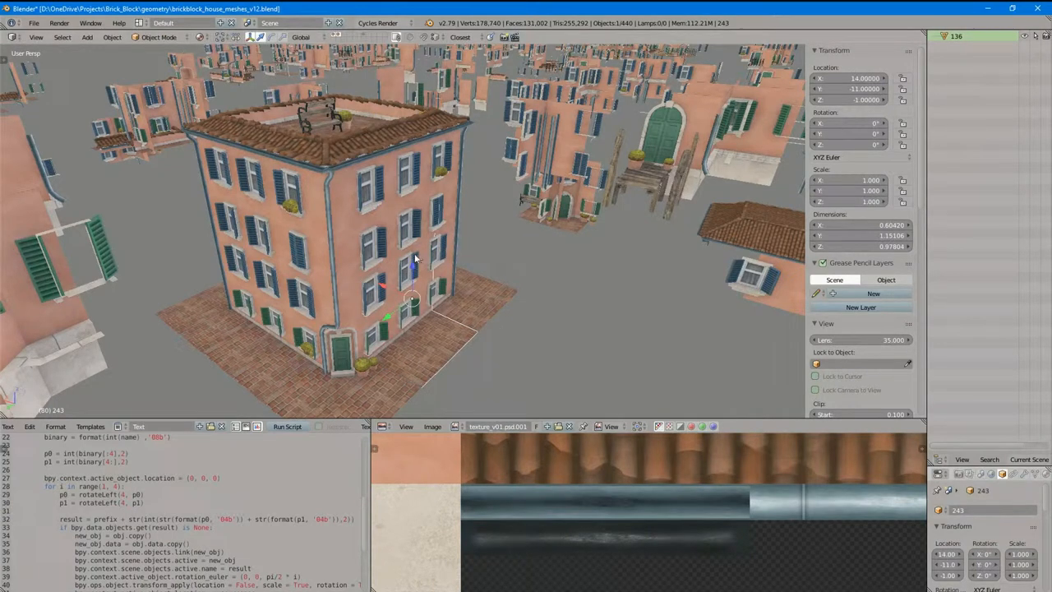
mouse_move(403, 263)
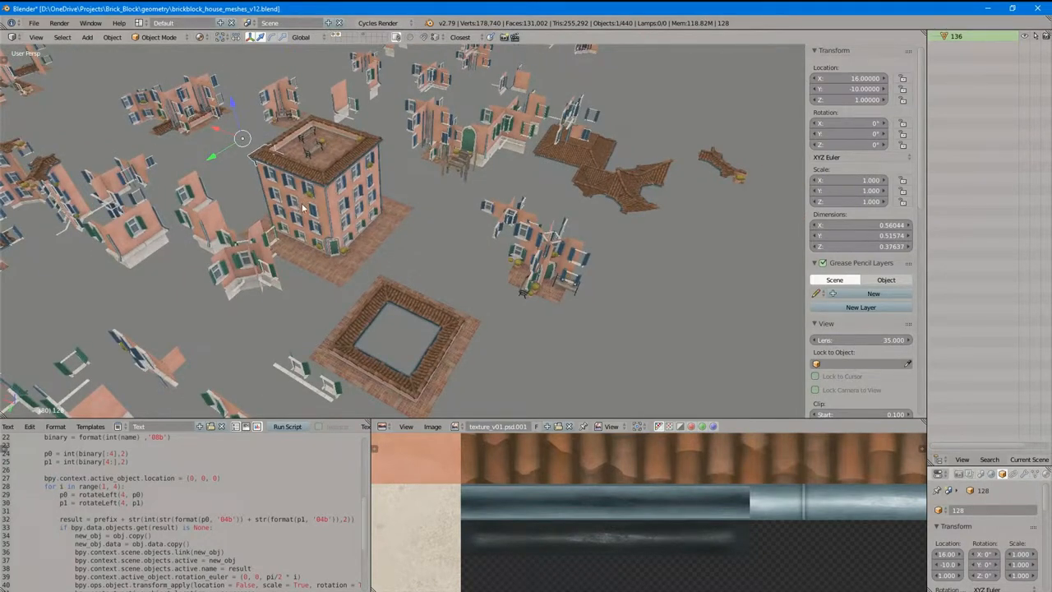
mouse_move(308, 220)
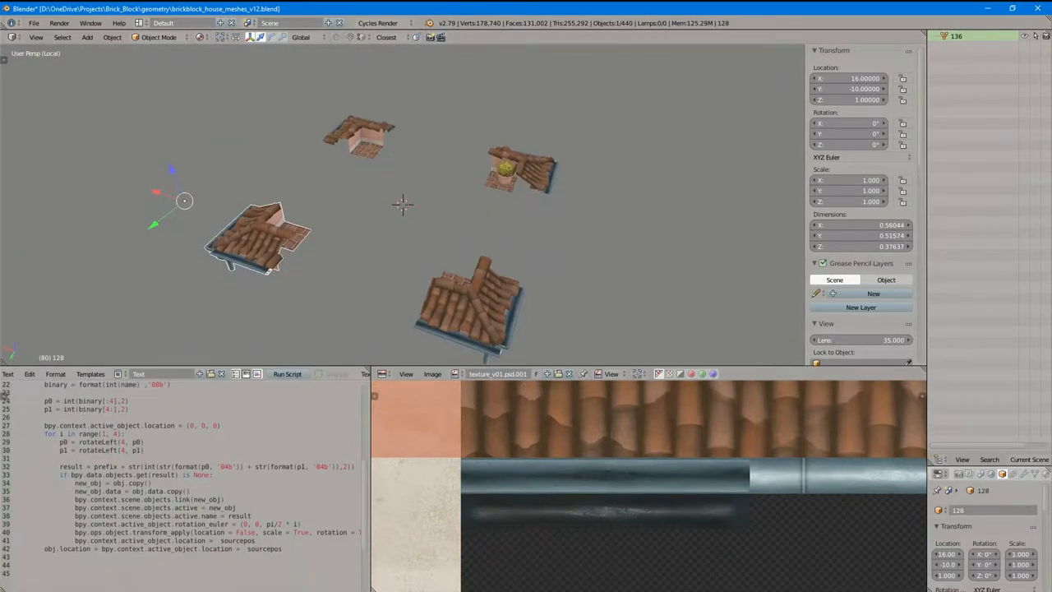
mouse_move(282, 186)
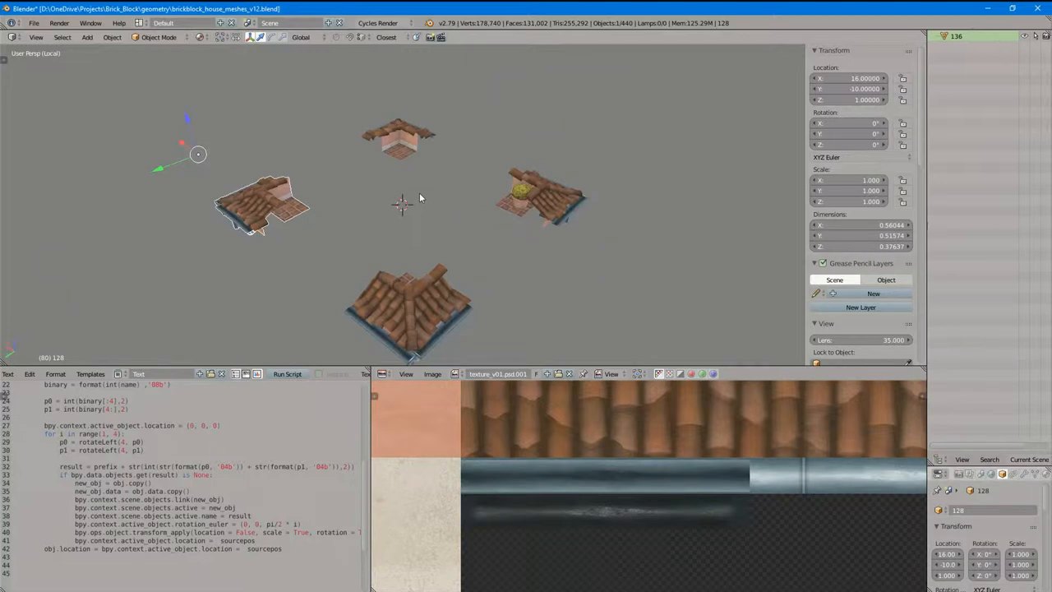
mouse_move(304, 215)
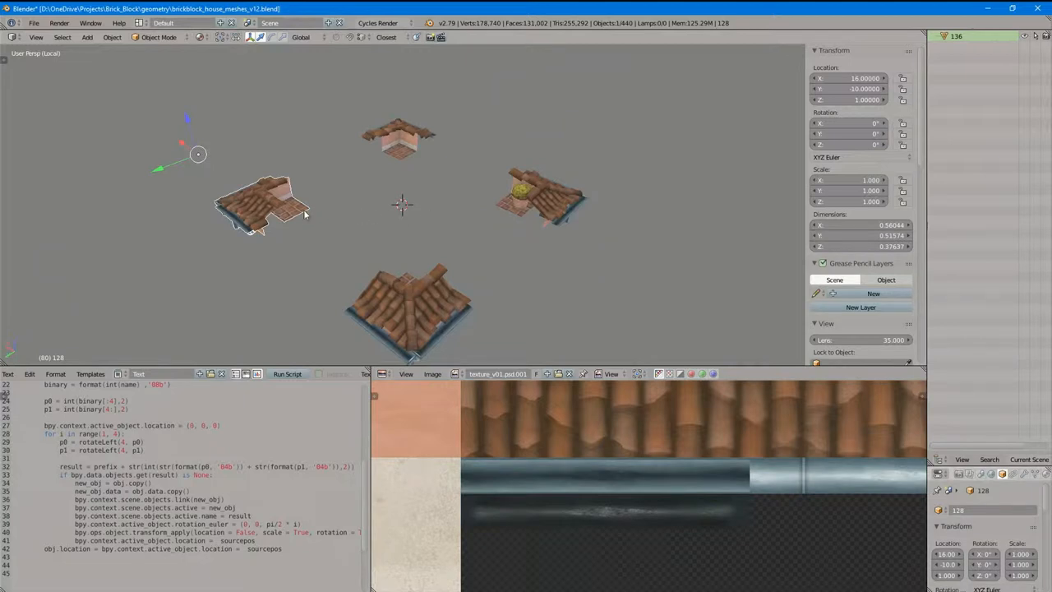
mouse_move(300, 215)
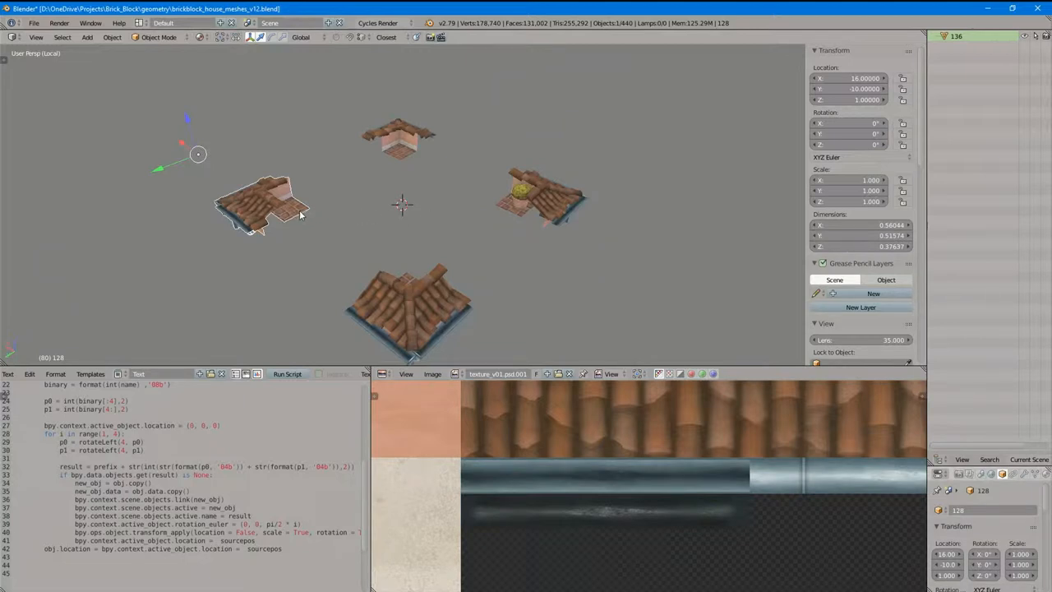
Select a roof module in the isolated Local View.
left_click(538, 193)
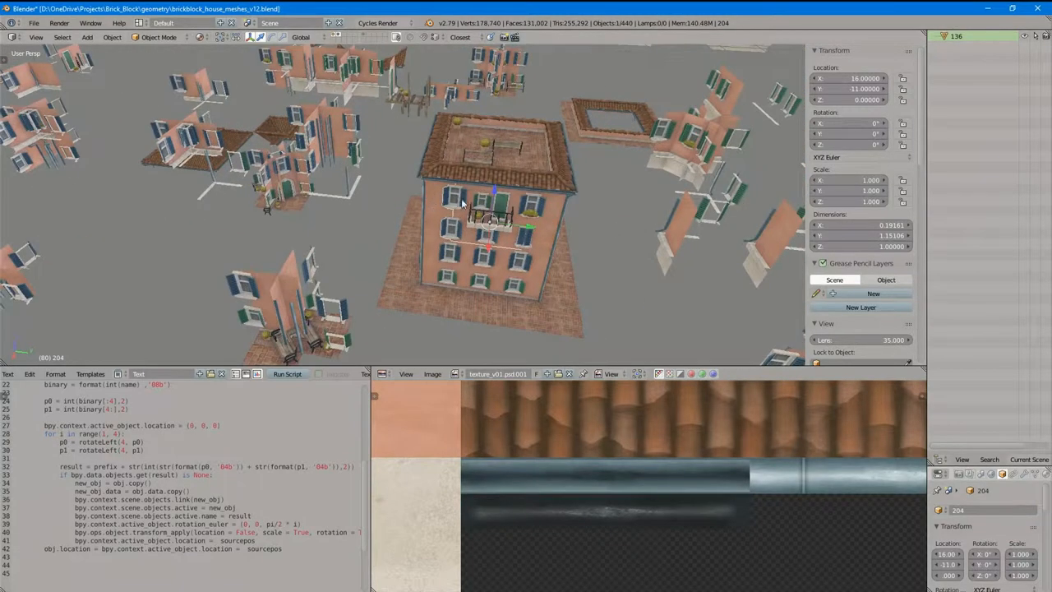
mouse_move(534, 212)
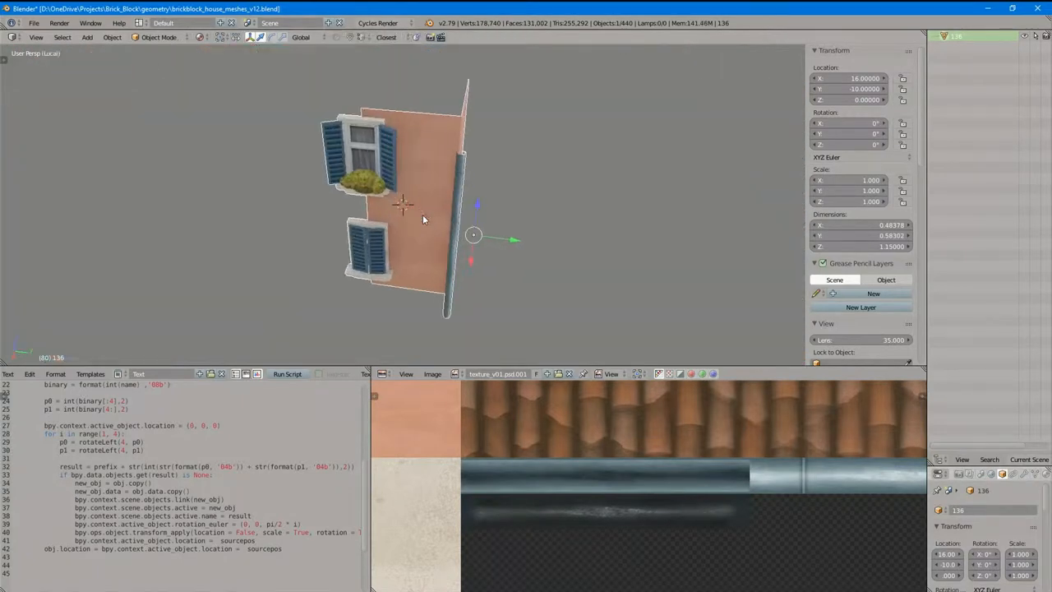
mouse_move(365, 195)
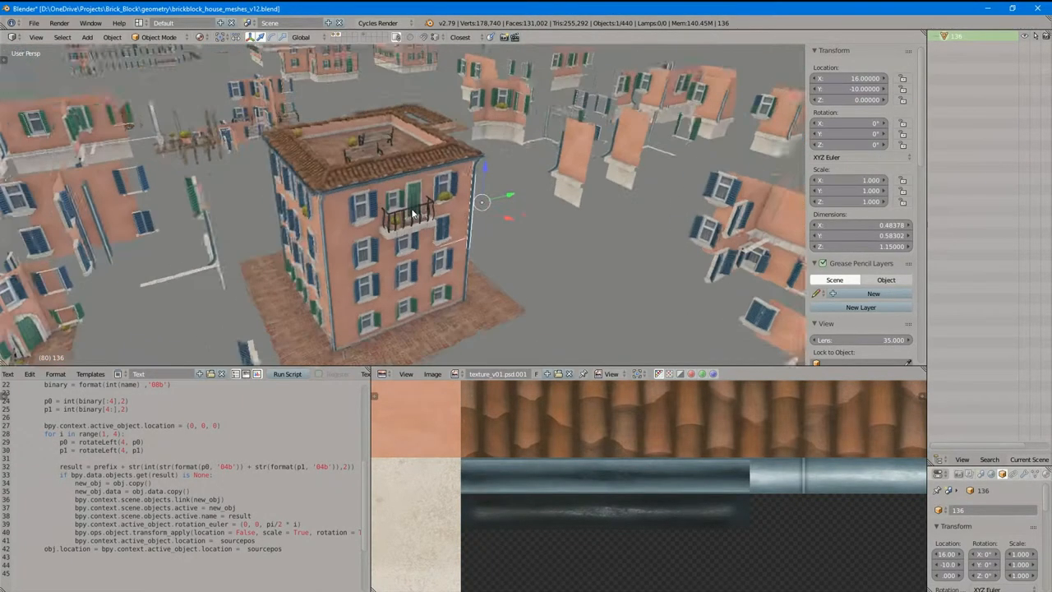
Orbit the viewport around the assembled multi-storey house and rotated facade pieces.
left_click_drag(411, 206, 271, 234)
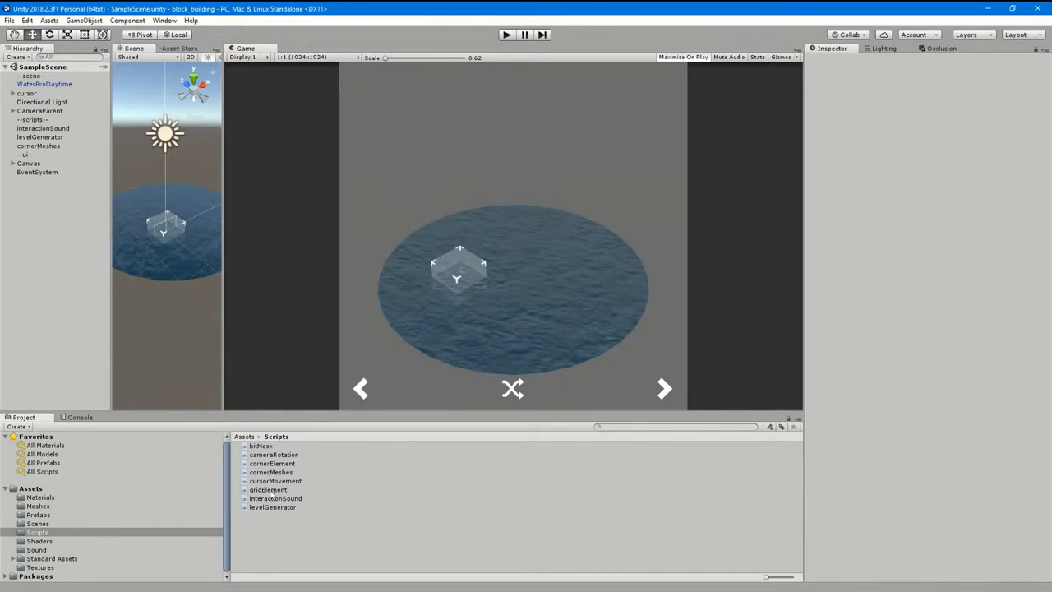
Open the cornerMeshes script from the Scripts folder in Visual Studio Code.
left_click(271, 472)
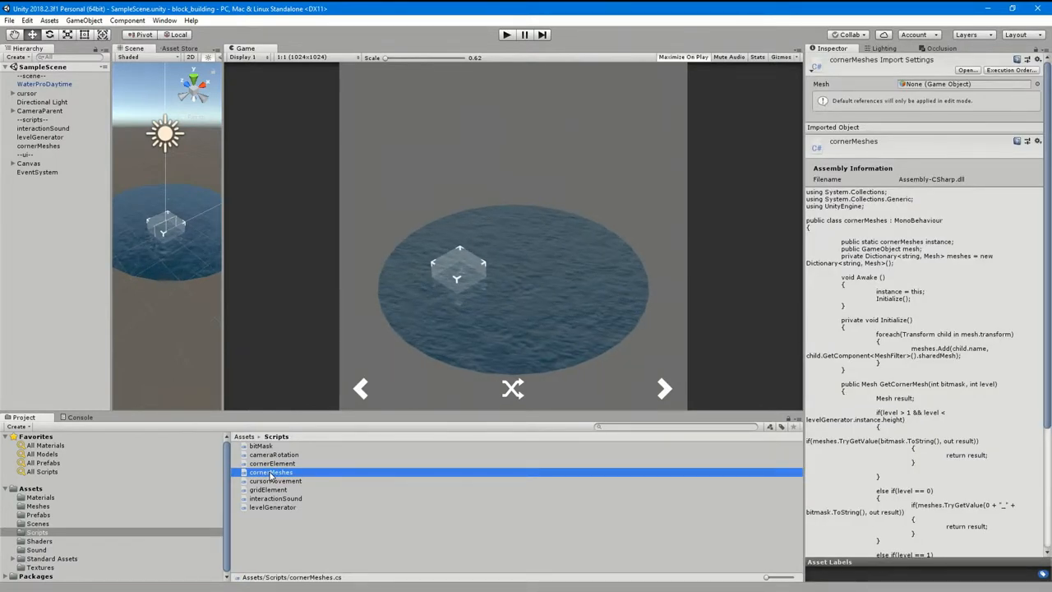
double_click(271, 472)
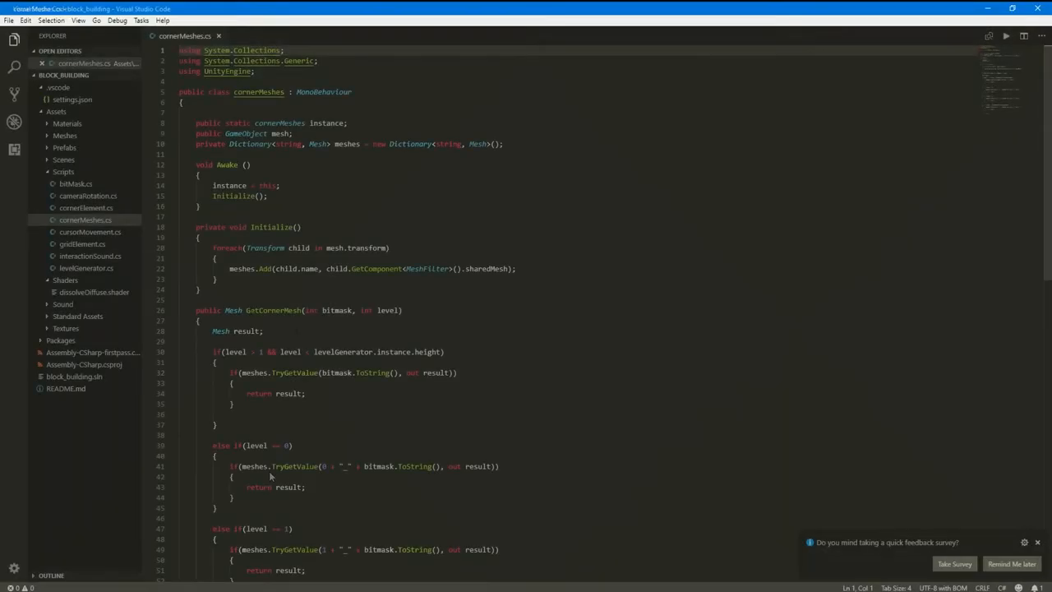
Review GetCornerMesh down to its null return, then open interactionSound.cs.
double_click(273, 310)
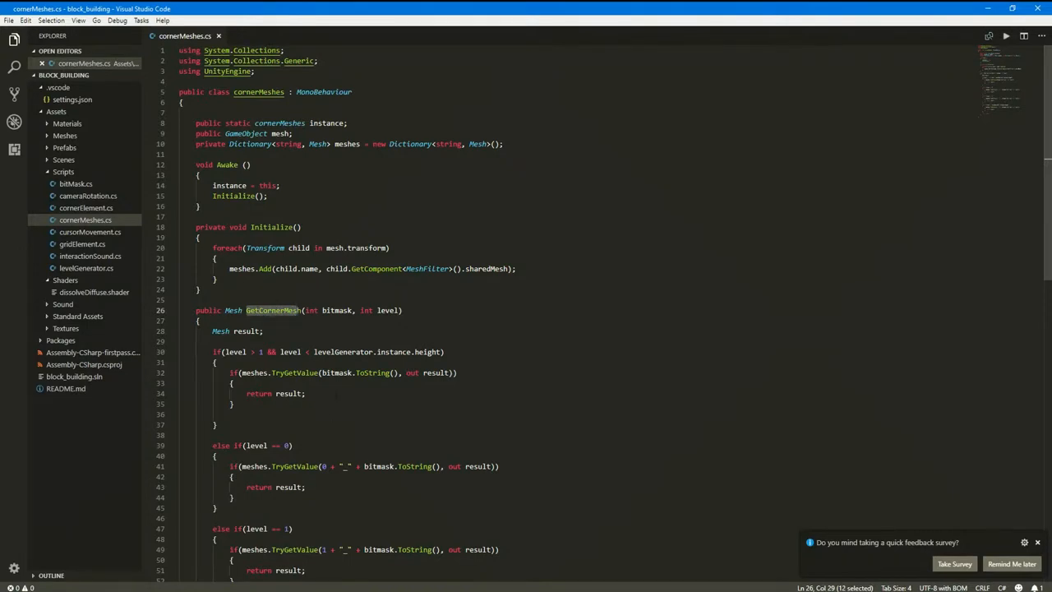
scroll("down", 3)
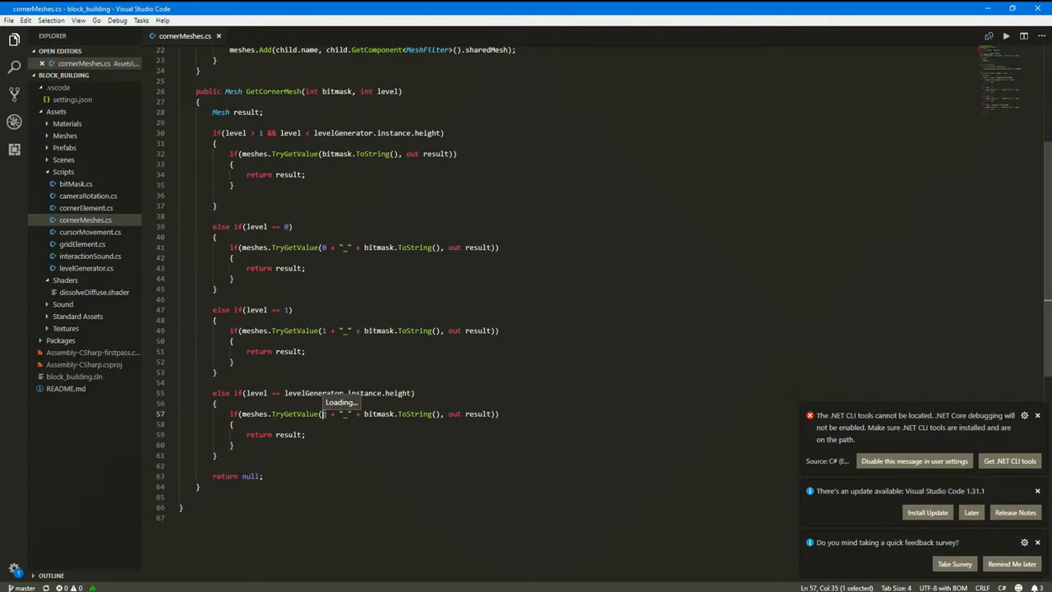
left_click(89, 255)
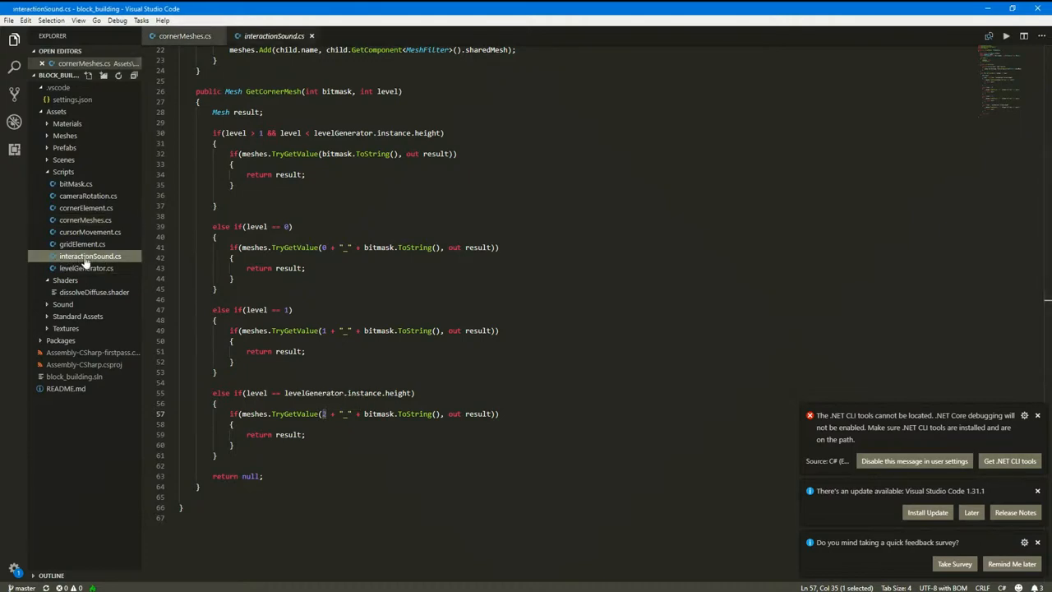
Load interactionSound.cs to view its Awake setup and SetAudioPlay method.
left_click(90, 256)
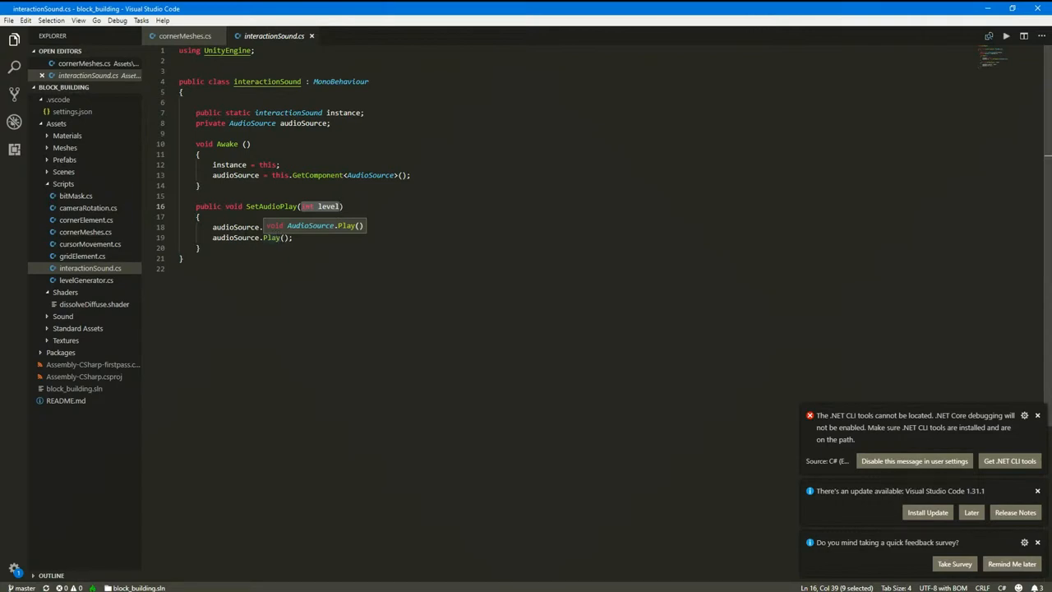
Open cornerElement.cs, highlight the reverse field, and scroll to the Update method.
left_click(85, 220)
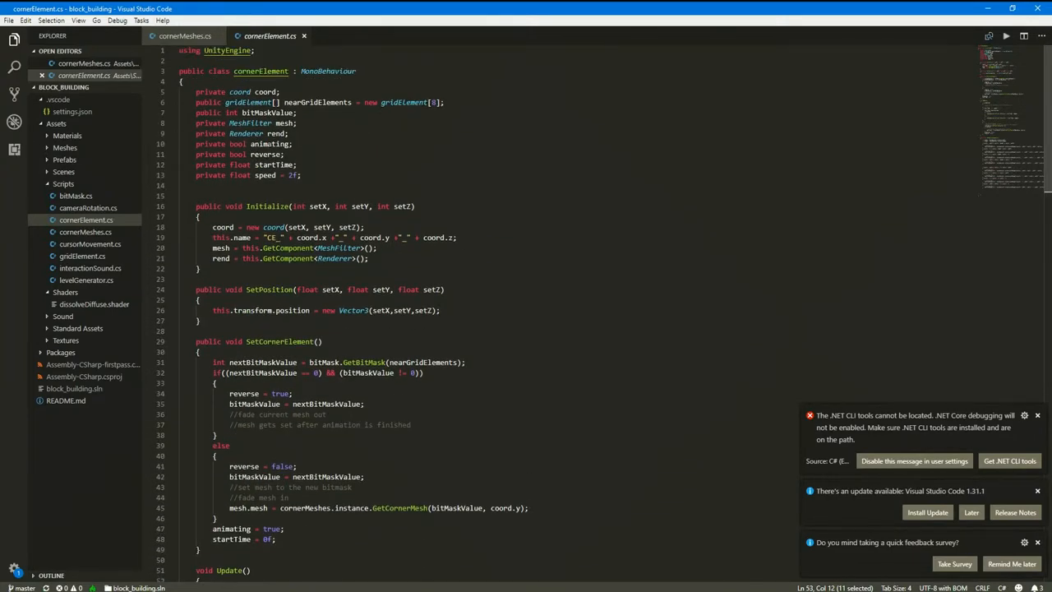
double_click(265, 155)
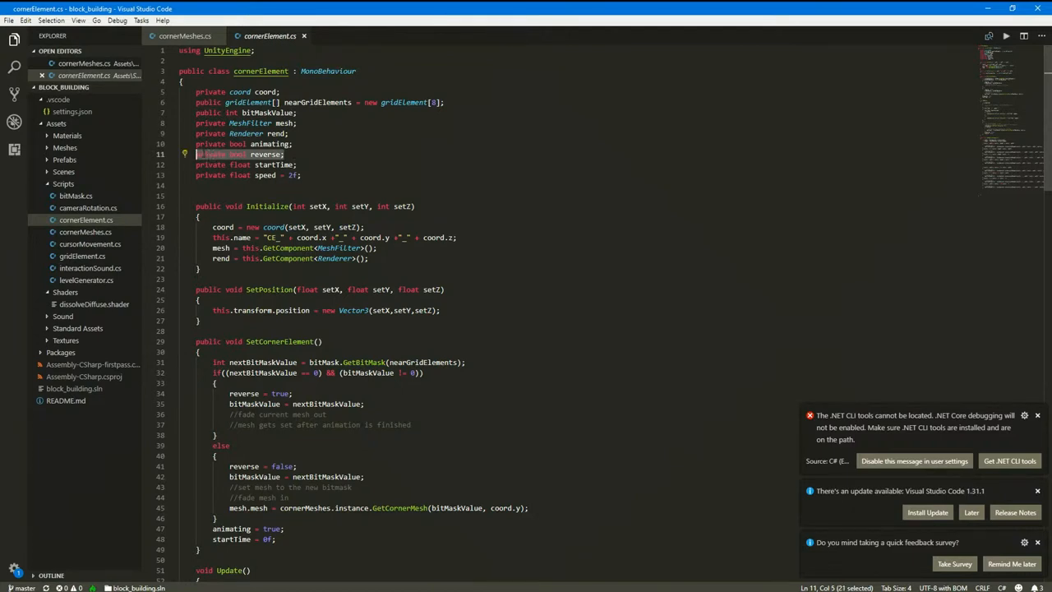
scroll("down", 3)
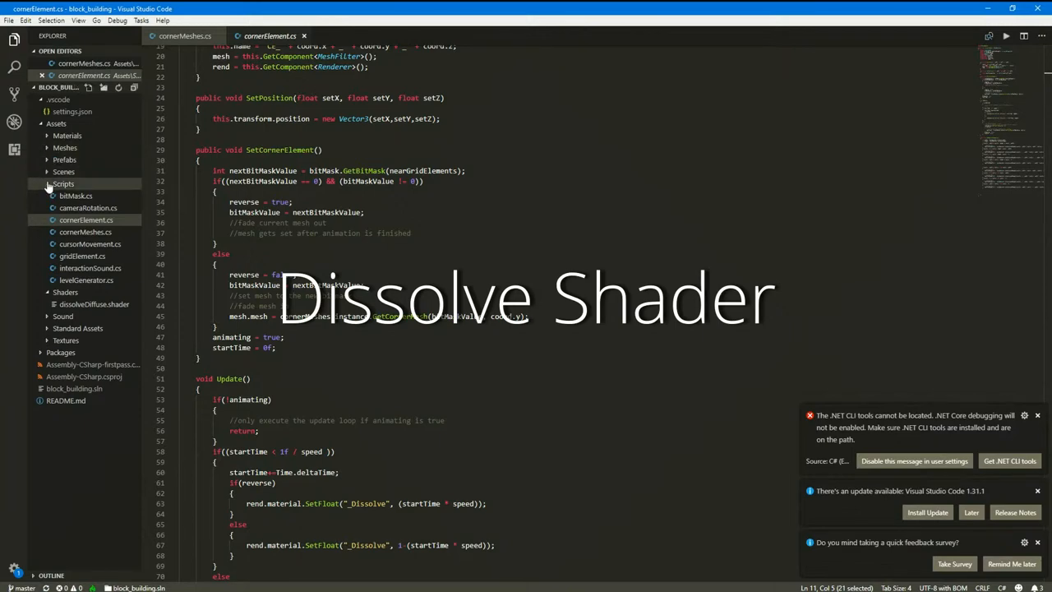
left_click(93, 304)
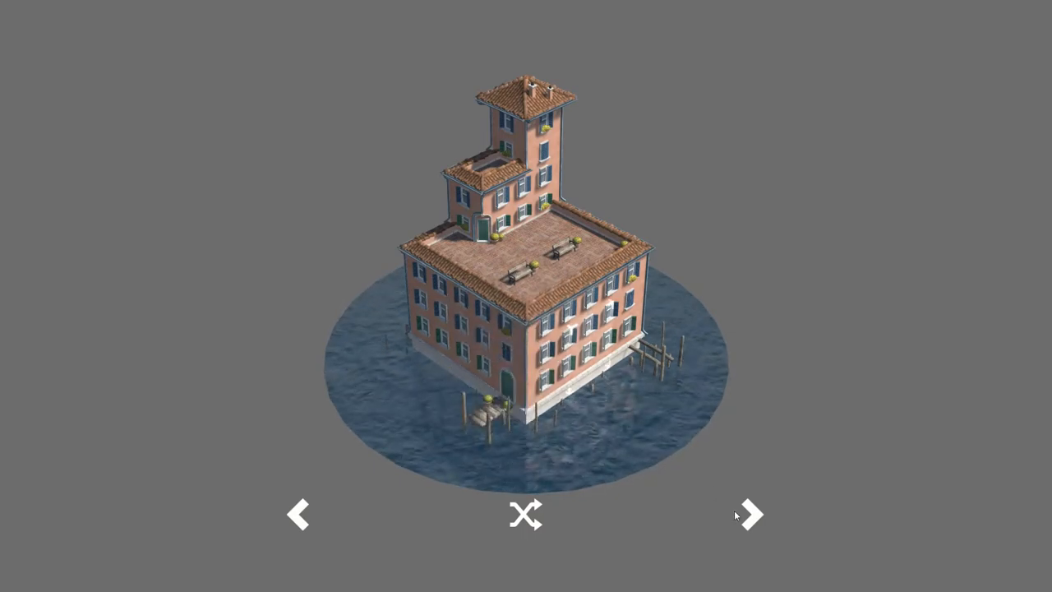
Shuffle through six more random houses, ending on a tall terraced house on stilts.
left_click(748, 514)
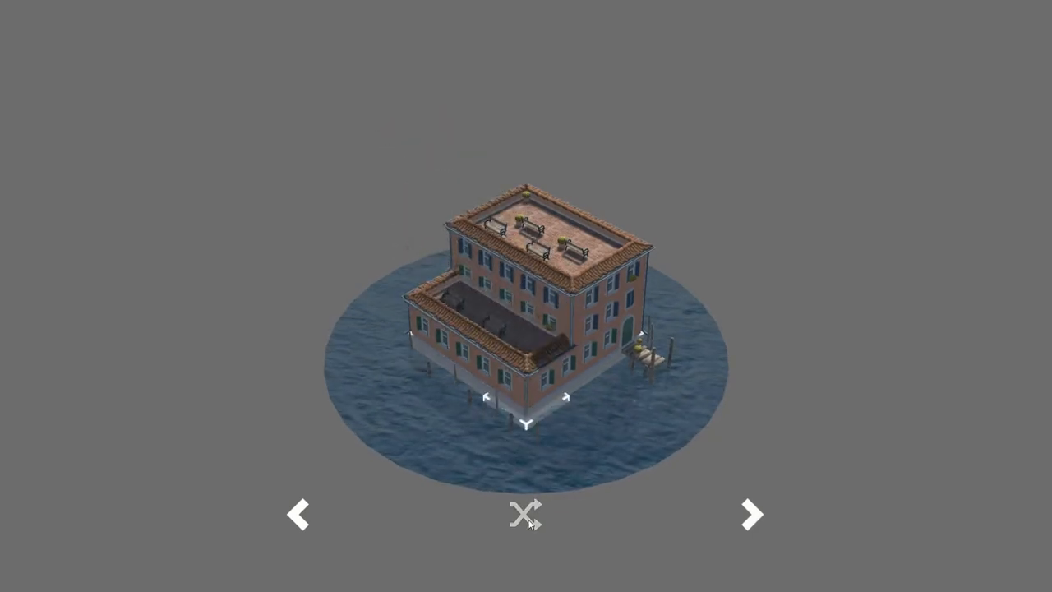
left_click(526, 514)
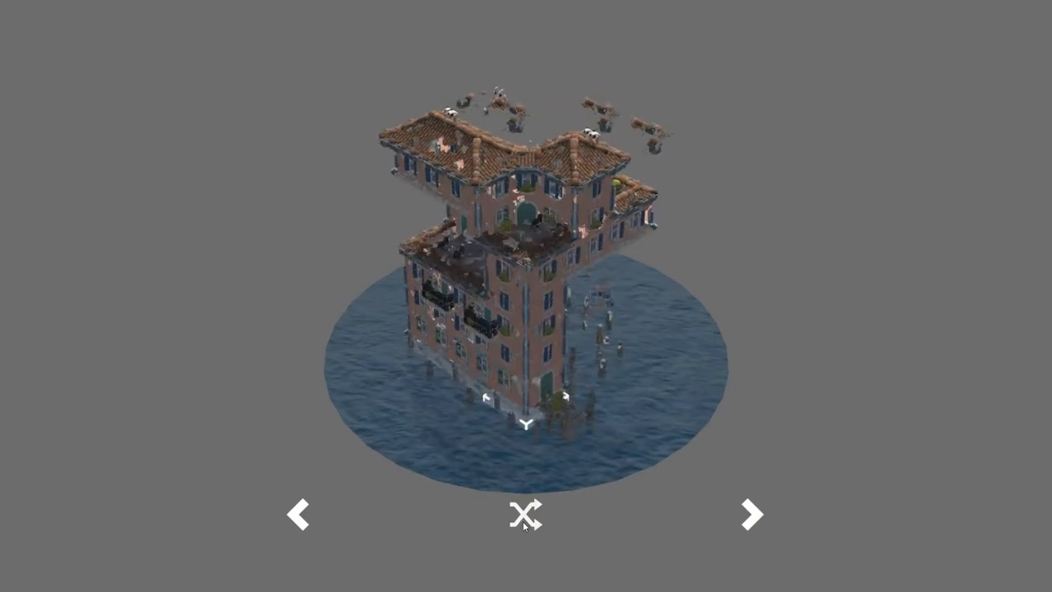
left_click(526, 512)
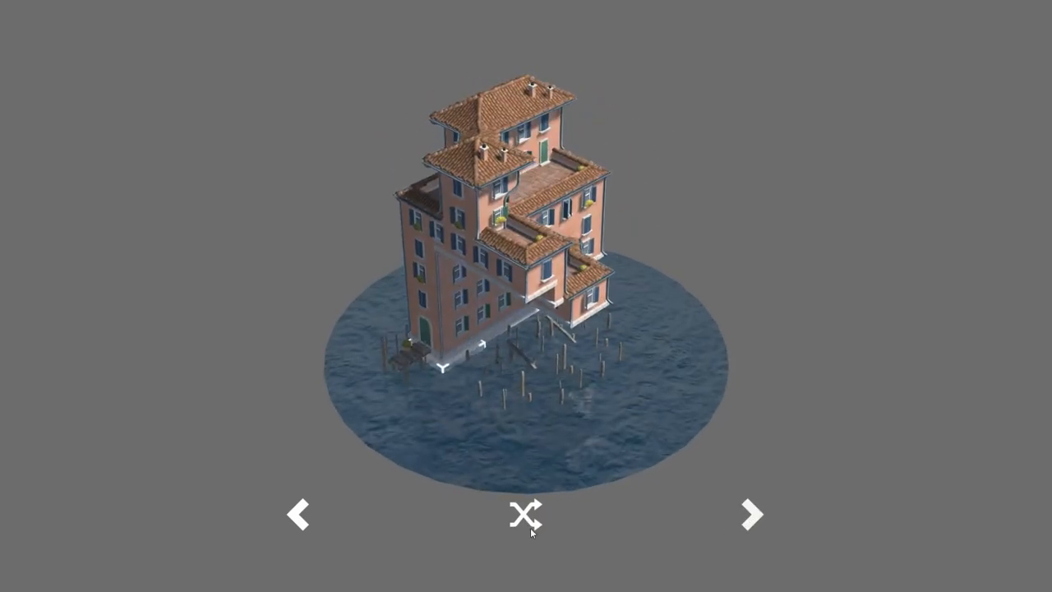
left_click(526, 515)
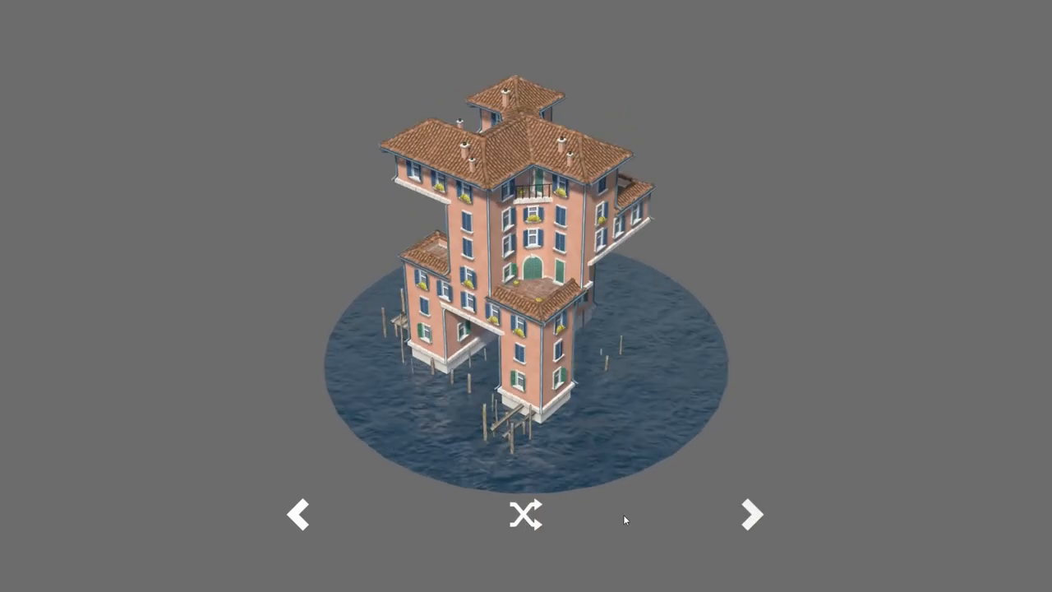
left_click(526, 514)
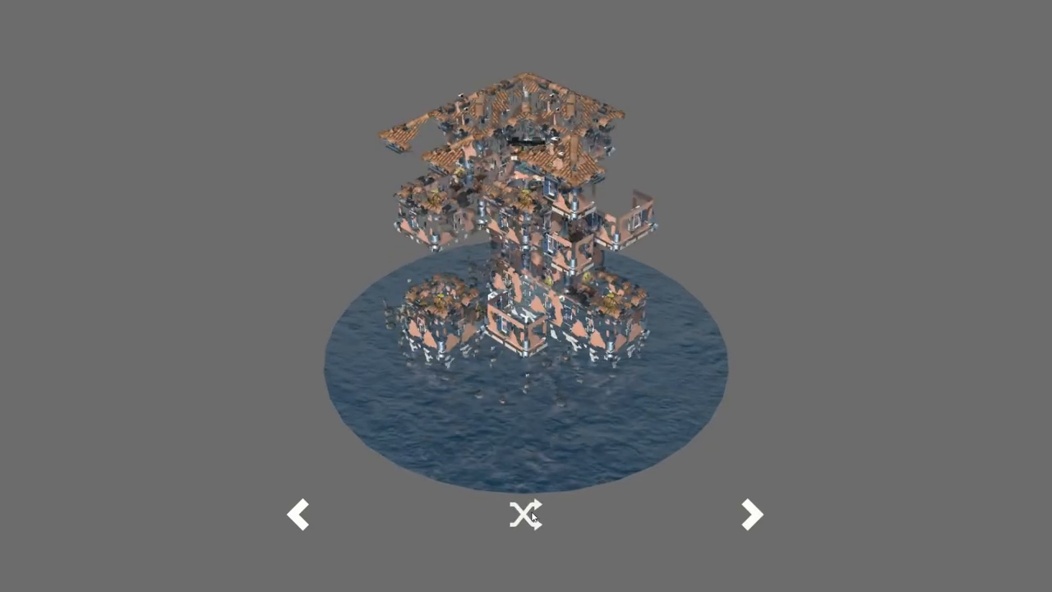
left_click(526, 514)
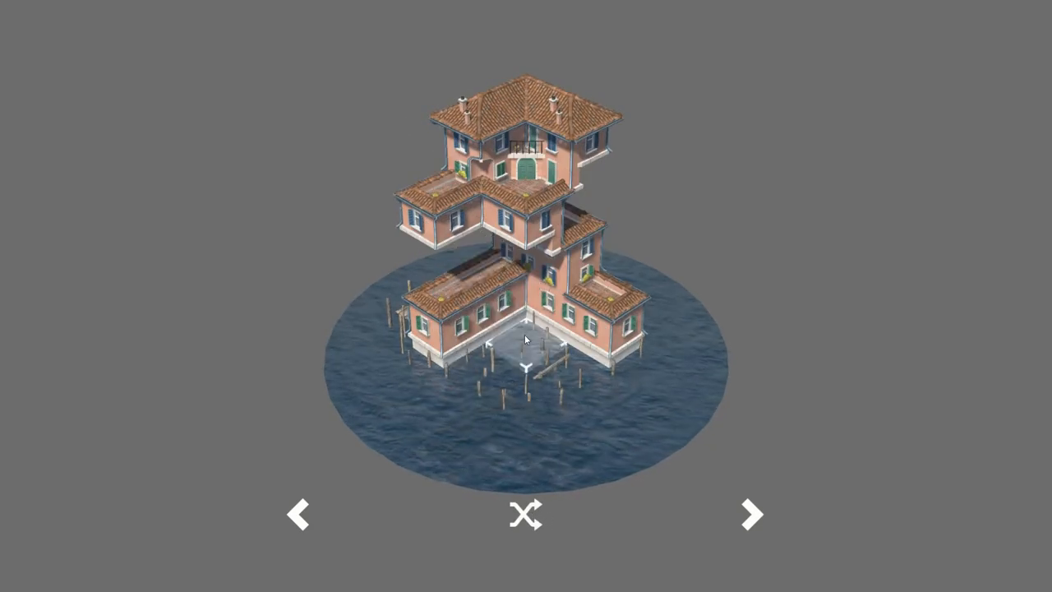